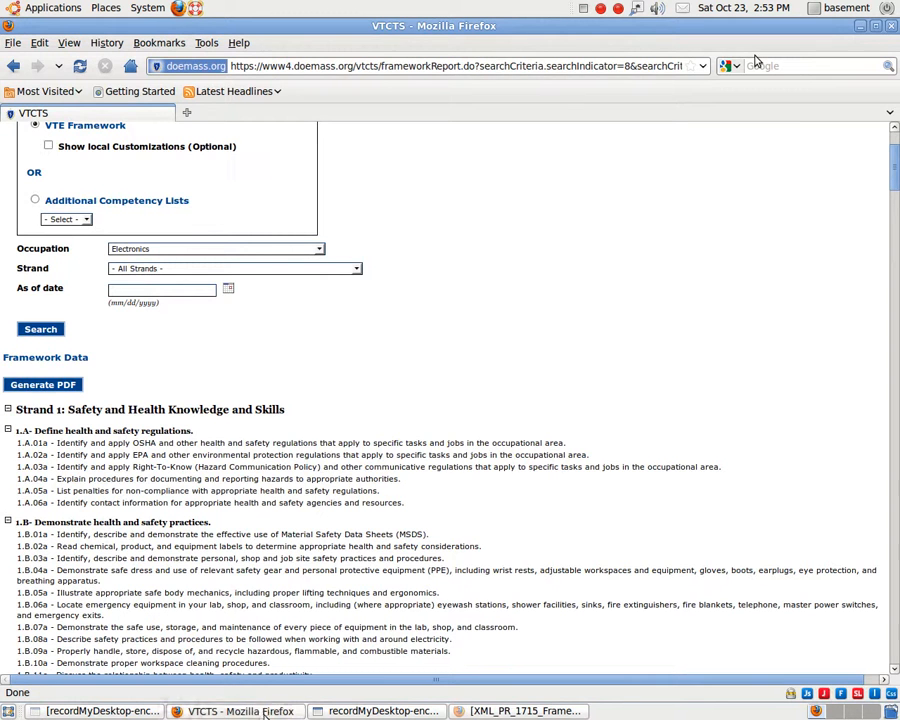
# Bring the XML_PR_1715 Electronics framework report PDF to the front
pyautogui.click(42, 384)
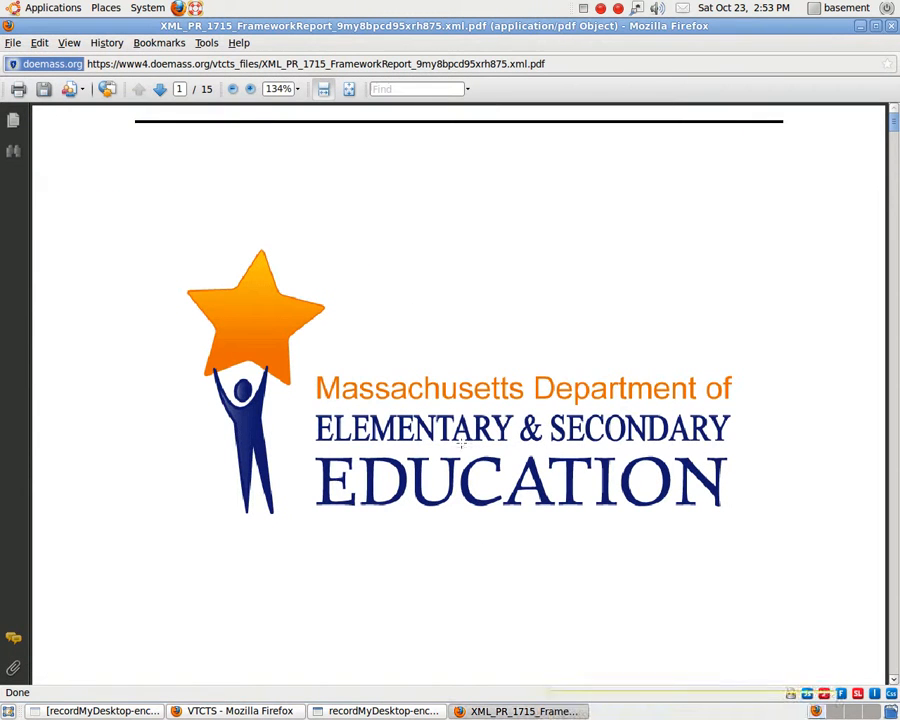
# Zoom out and page through the strand competency pages, then close the PDF
pyautogui.click(232, 89)
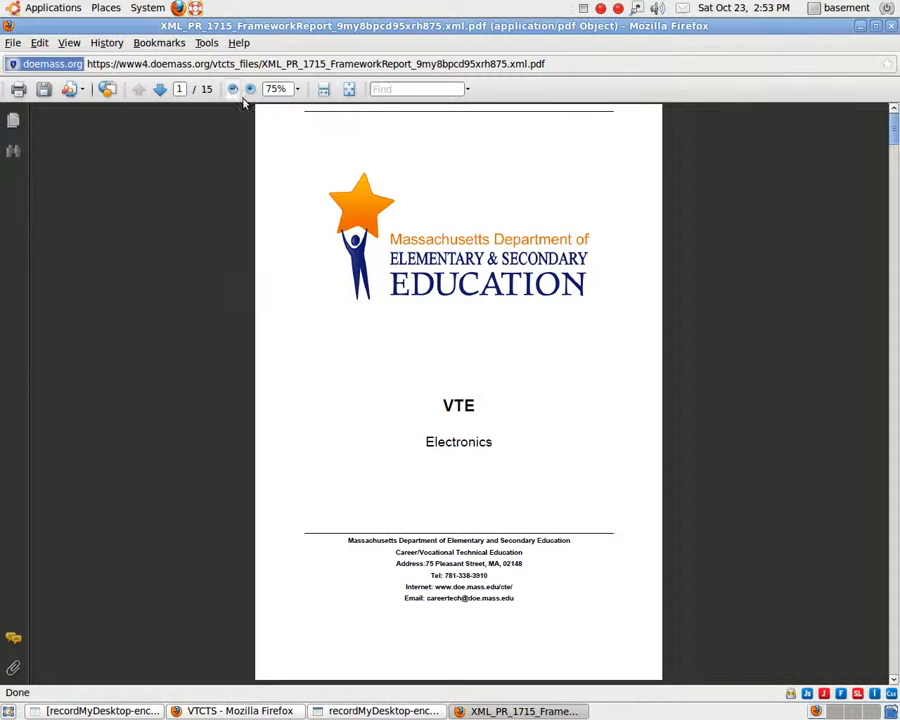
pyautogui.moveTo(483, 405)
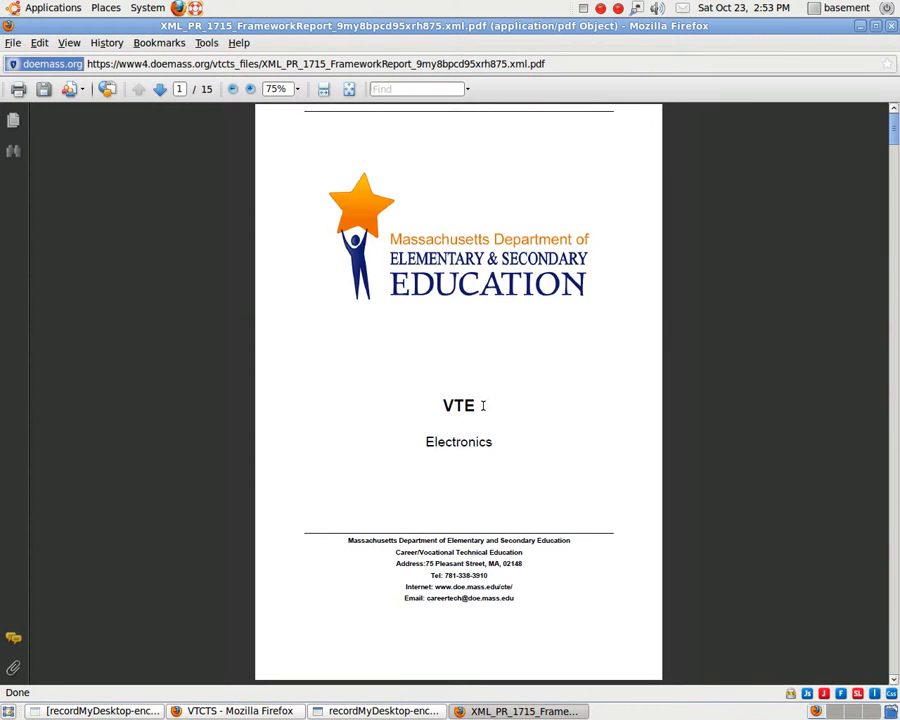
pyautogui.click(158, 89)
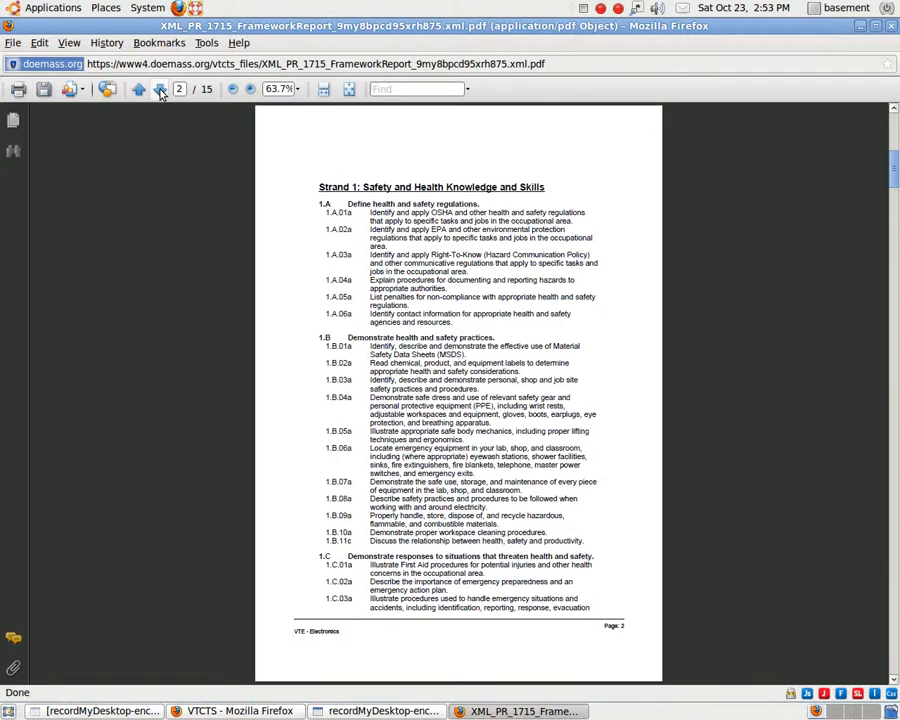
pyautogui.click(158, 89)
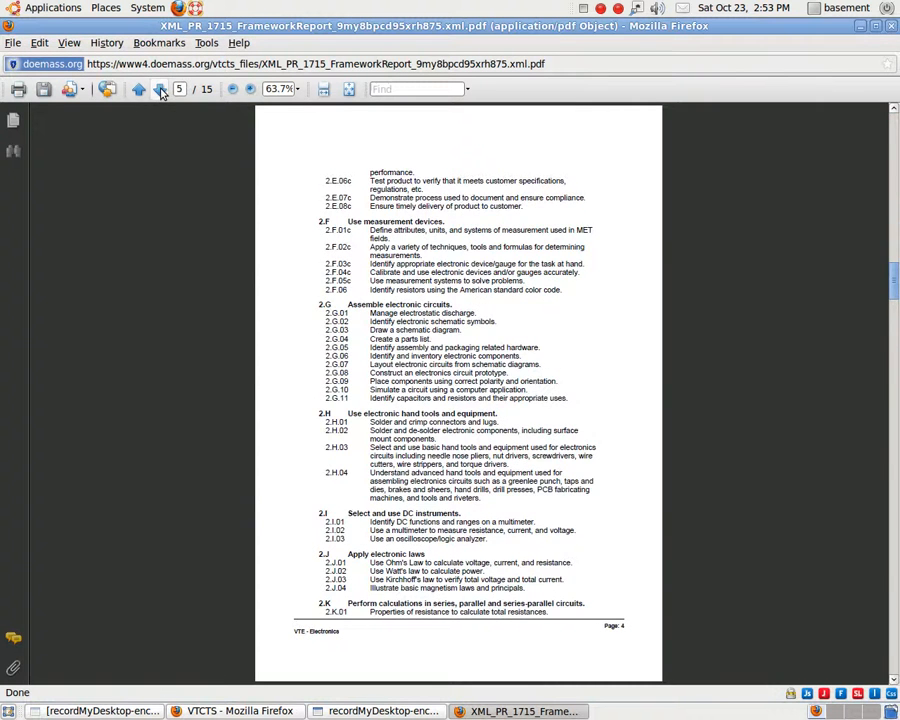
pyautogui.click(159, 89)
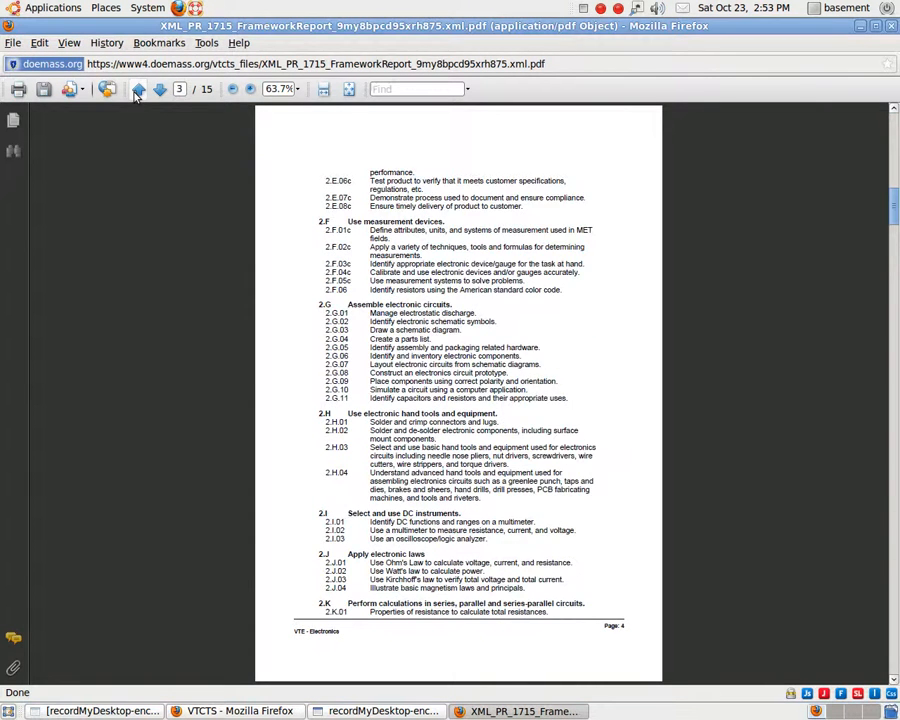
pyautogui.click(138, 89)
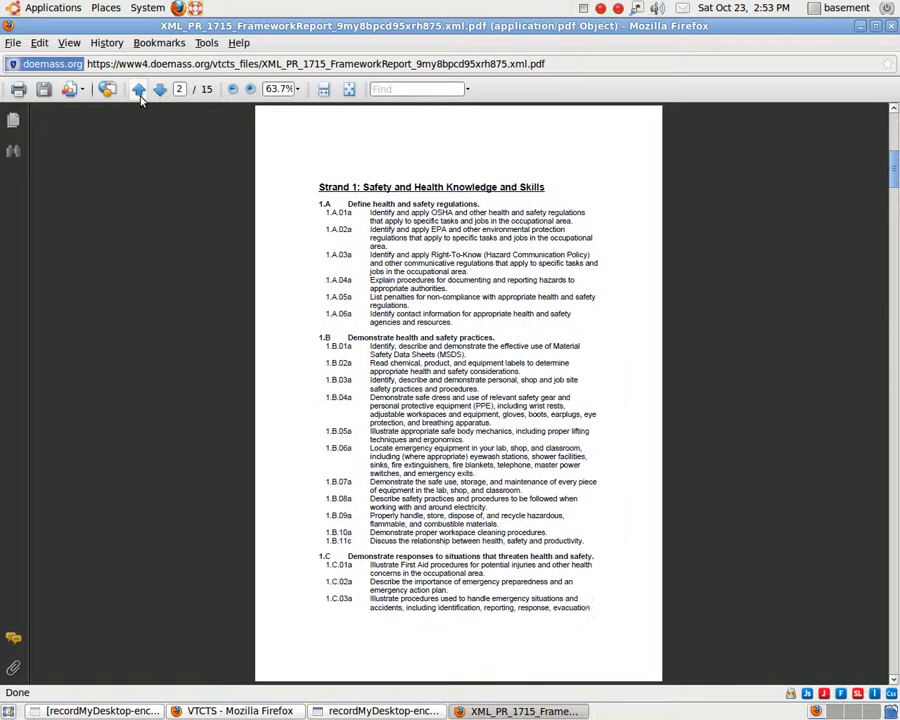
pyautogui.click(159, 89)
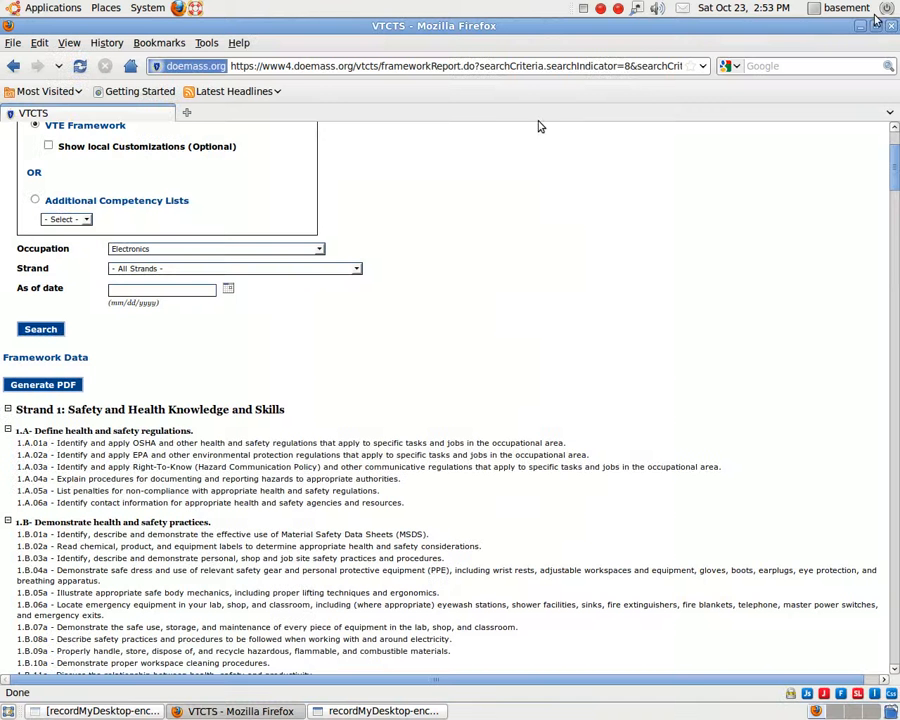
pyautogui.moveTo(462, 140)
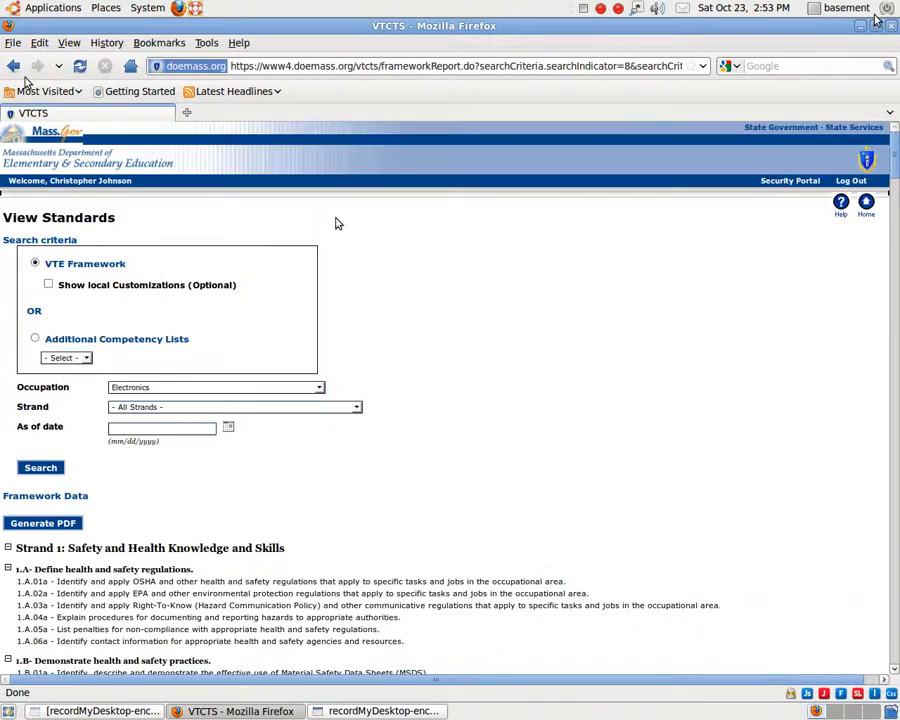
pyautogui.scroll(-3)
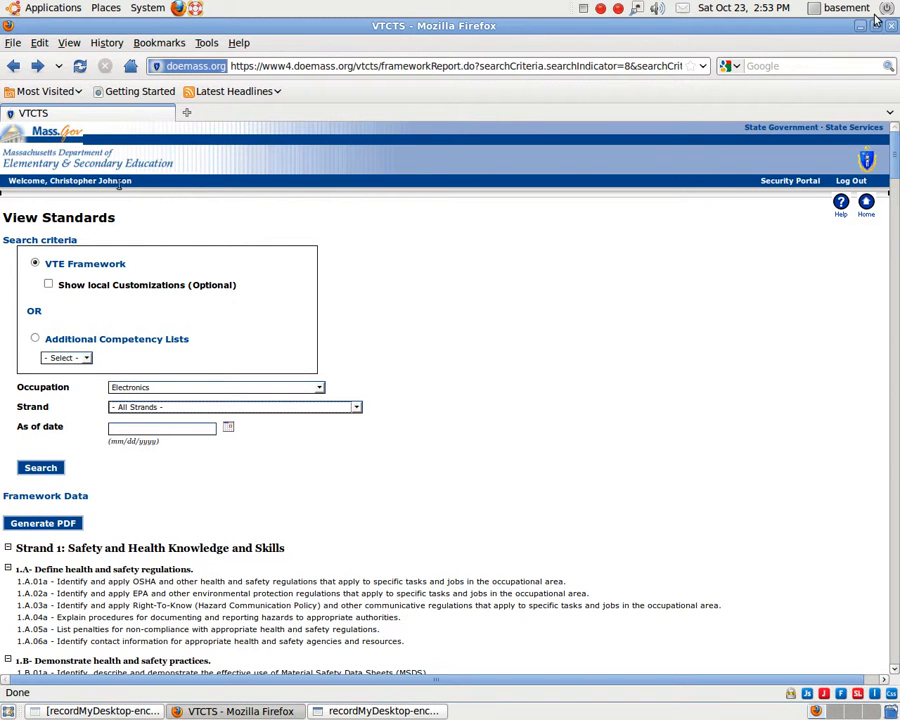
pyautogui.moveTo(870, 275)
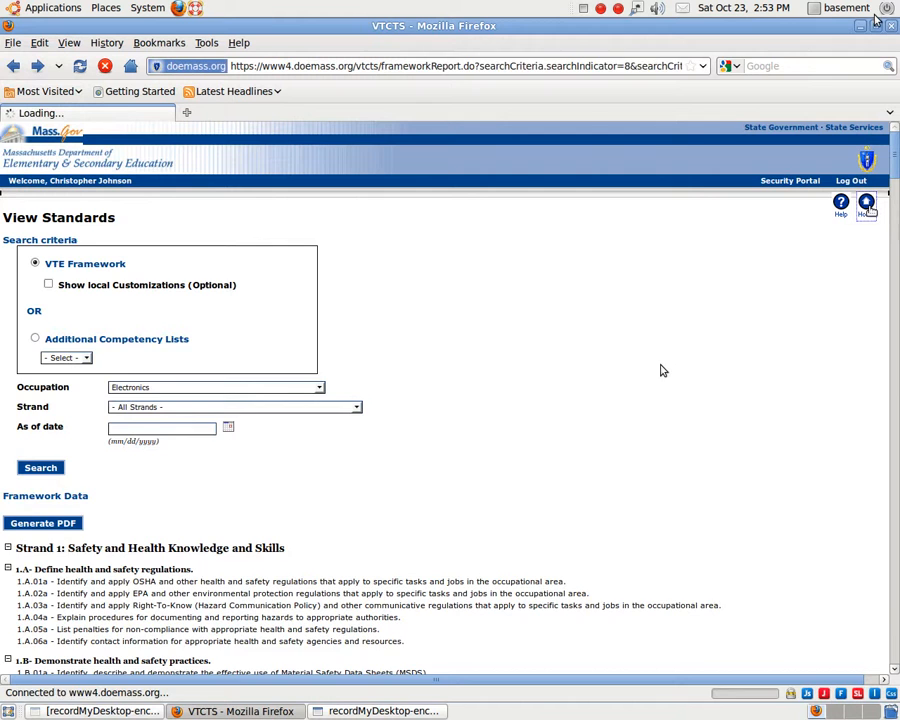
# Go to the VTCTS home page using the Home icon
pyautogui.click(865, 205)
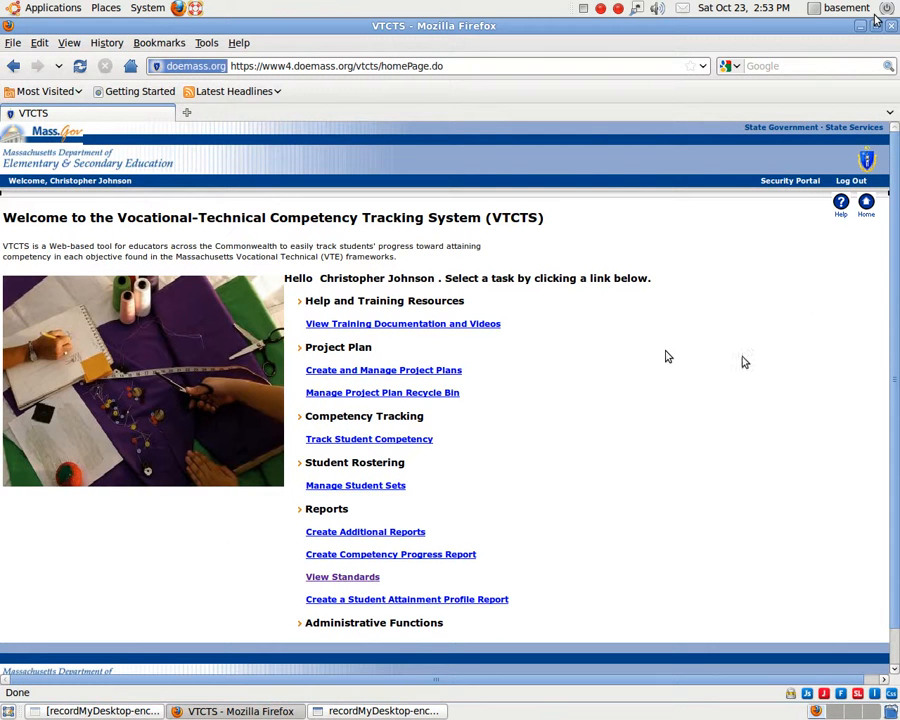
pyautogui.moveTo(130, 563)
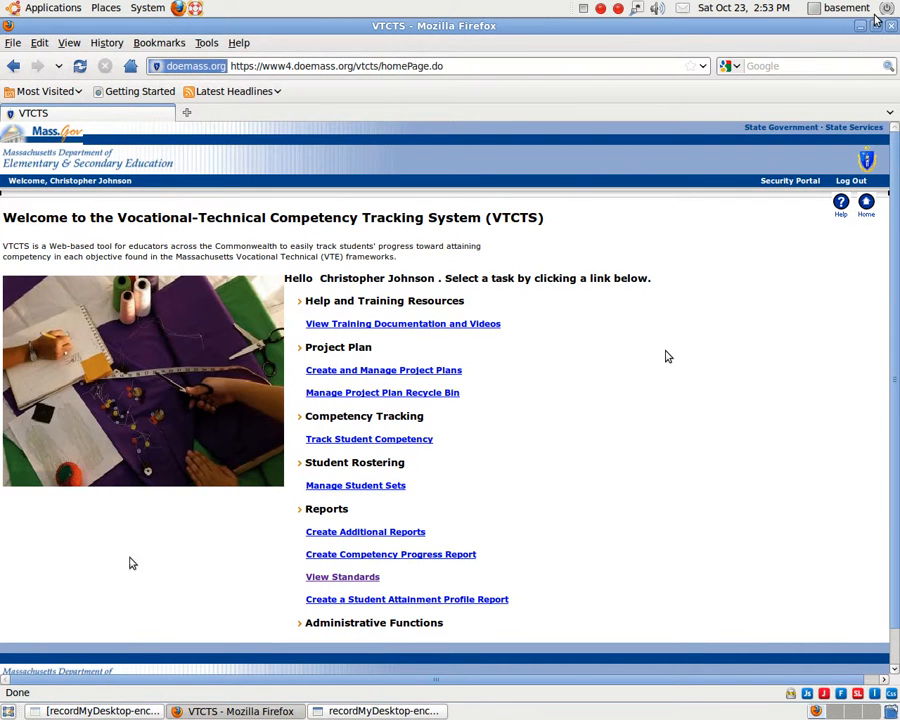
pyautogui.moveTo(390, 554)
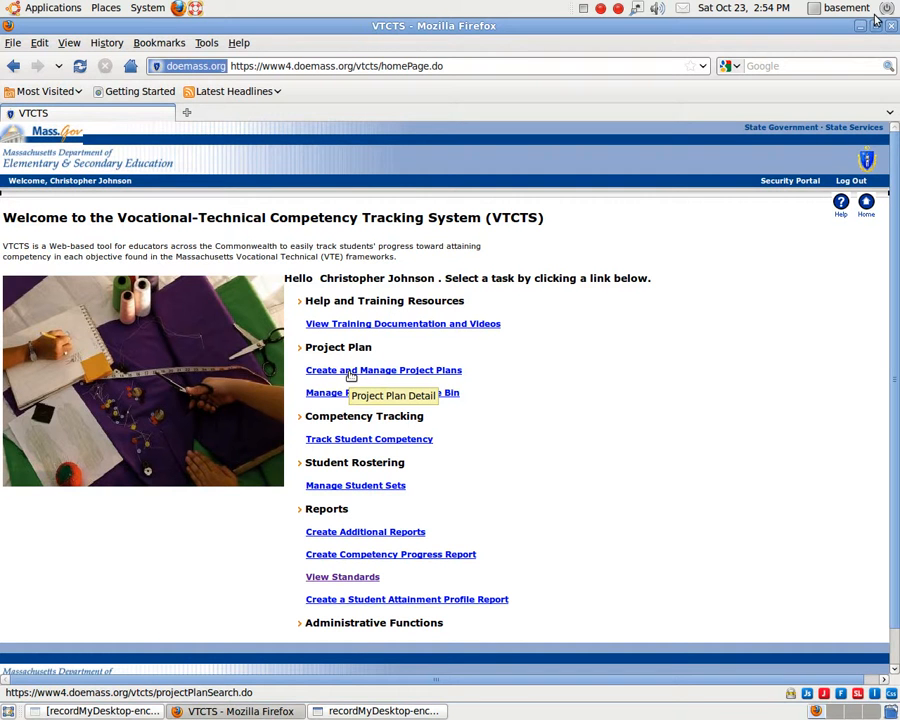
# Choose 'Create and Manage Project Plans' under Project Plan on the home page
pyautogui.click(383, 369)
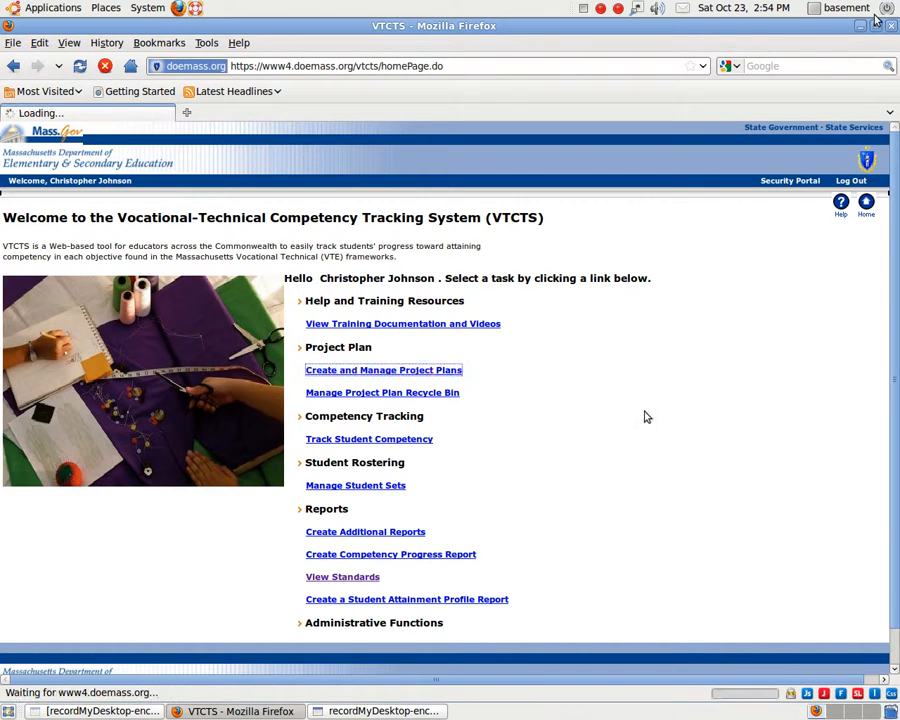
pyautogui.moveTo(676, 424)
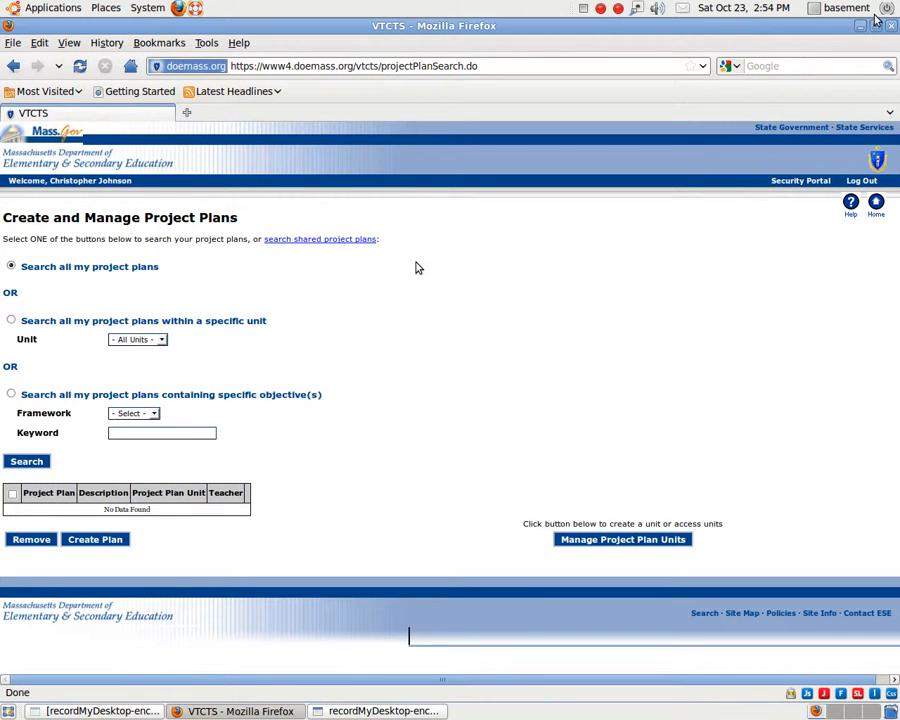
pyautogui.moveTo(410, 270)
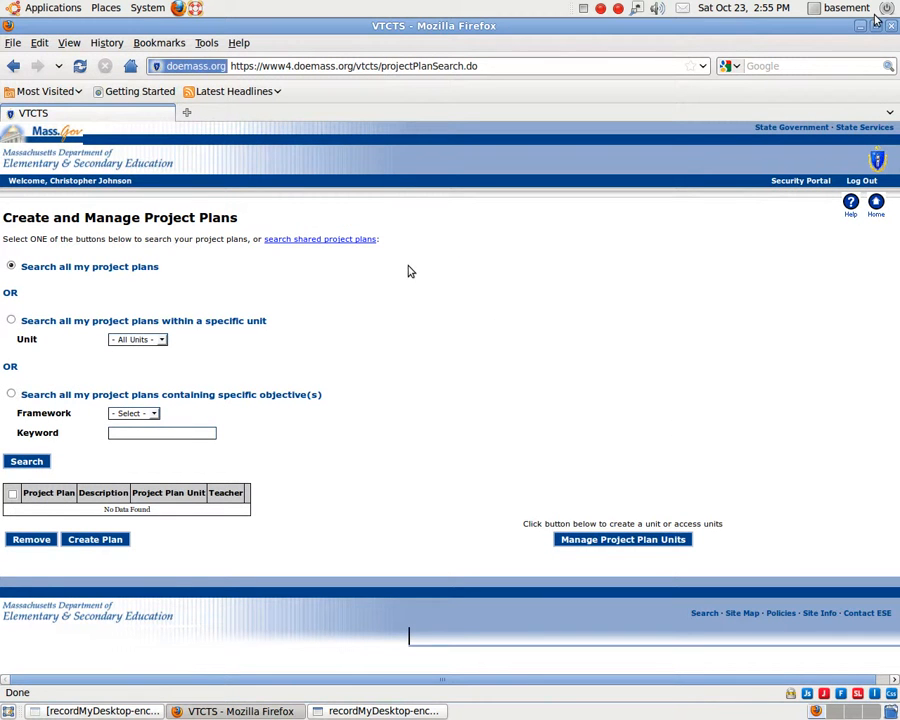